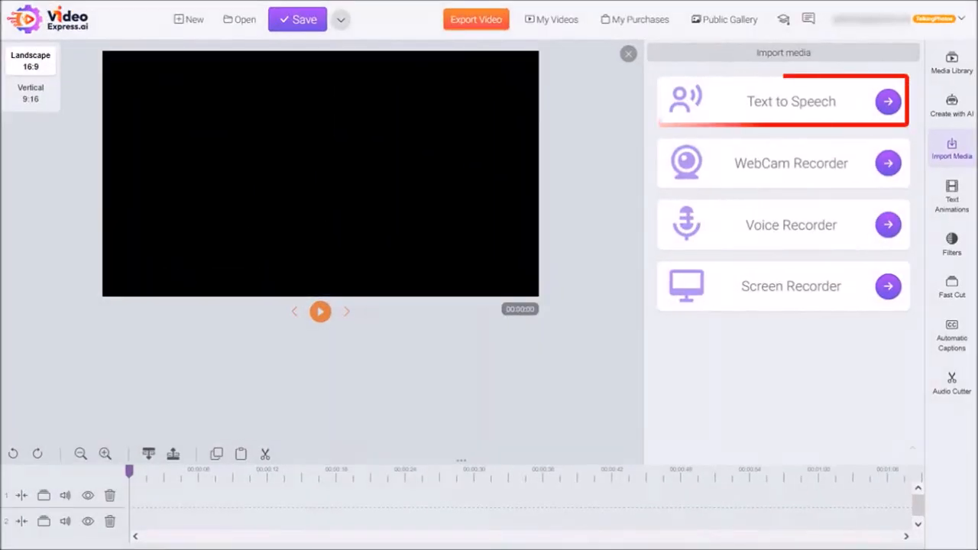
Start the text-to-speech voice generator from VideoExpress.ai's import media options.
click(791, 101)
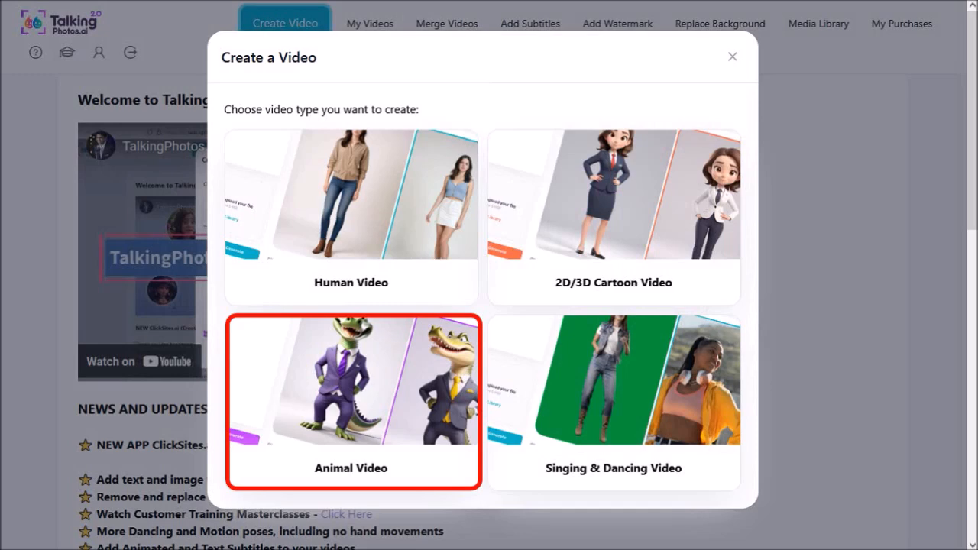
Begin a new animal video in TalkingPhotos.ai and start importing its audio file.
click(352, 401)
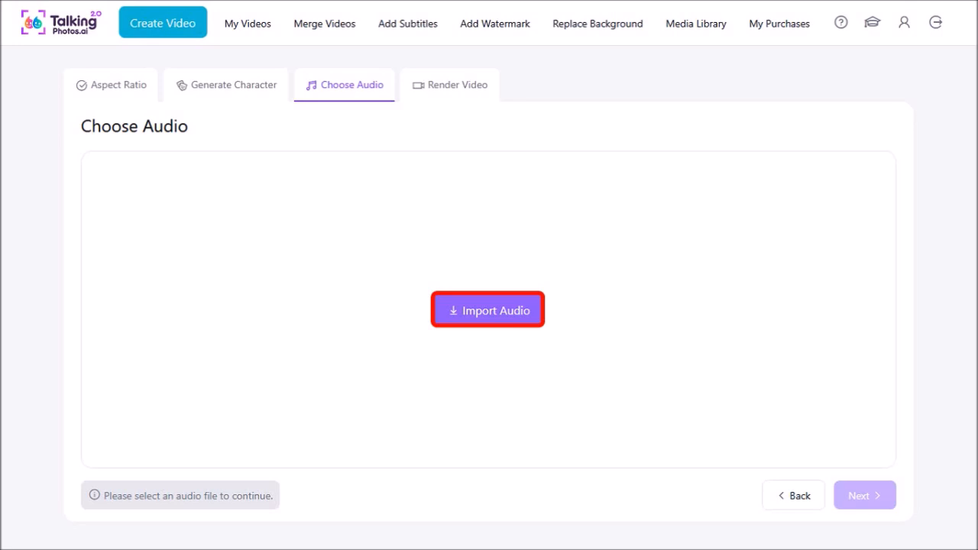
click(248, 25)
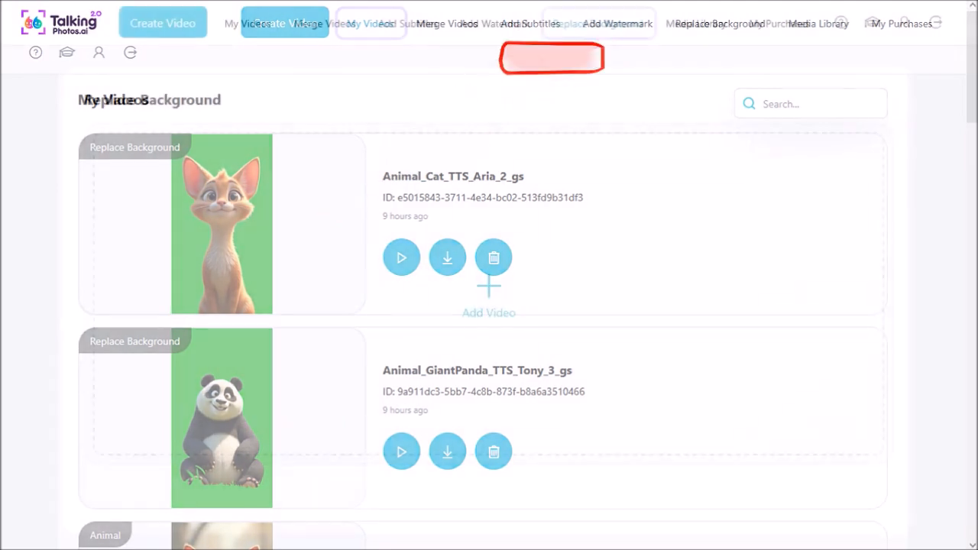
Go to Replace Background and add a green-screen video for background replacement.
click(596, 23)
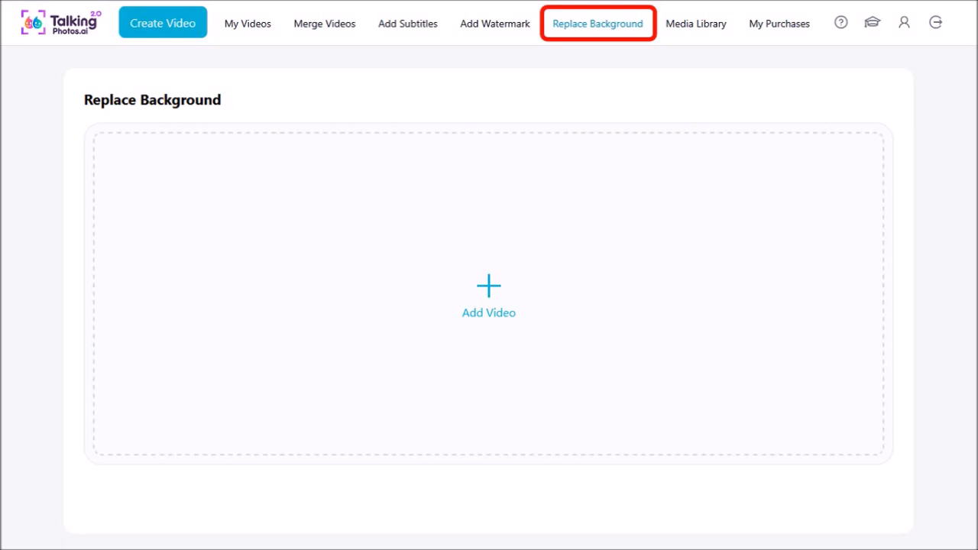
click(489, 297)
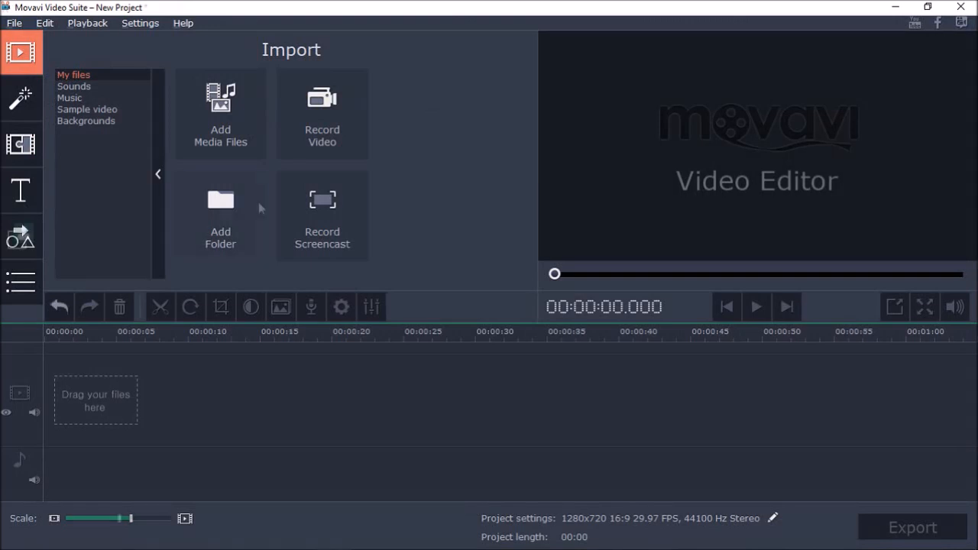
Import the cat, panda and autumn forest clips, then bring up the panda's picture-in-picture settings.
click(220, 113)
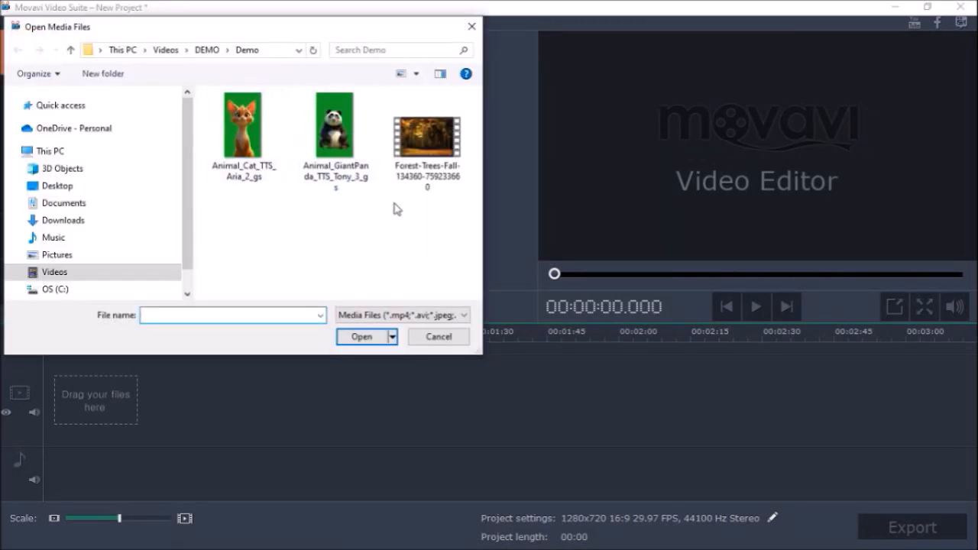
click(437, 336)
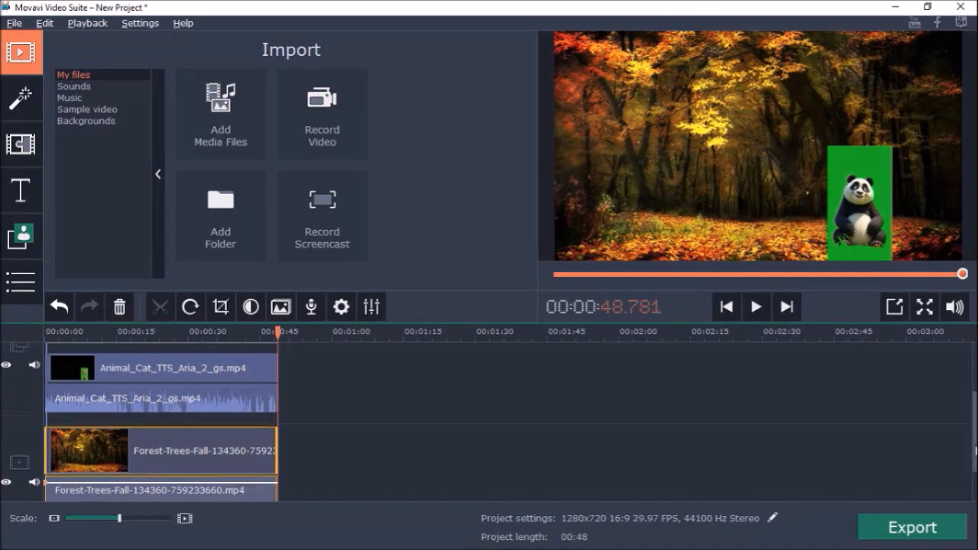
click(340, 305)
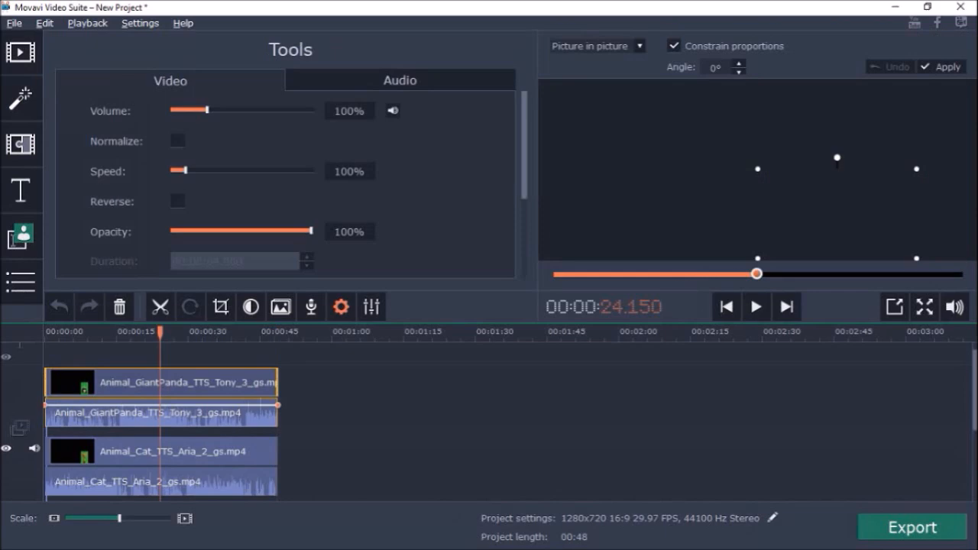
Apply the side-by-side picture-in-picture layout over the forest and bring up the export dialog.
click(22, 236)
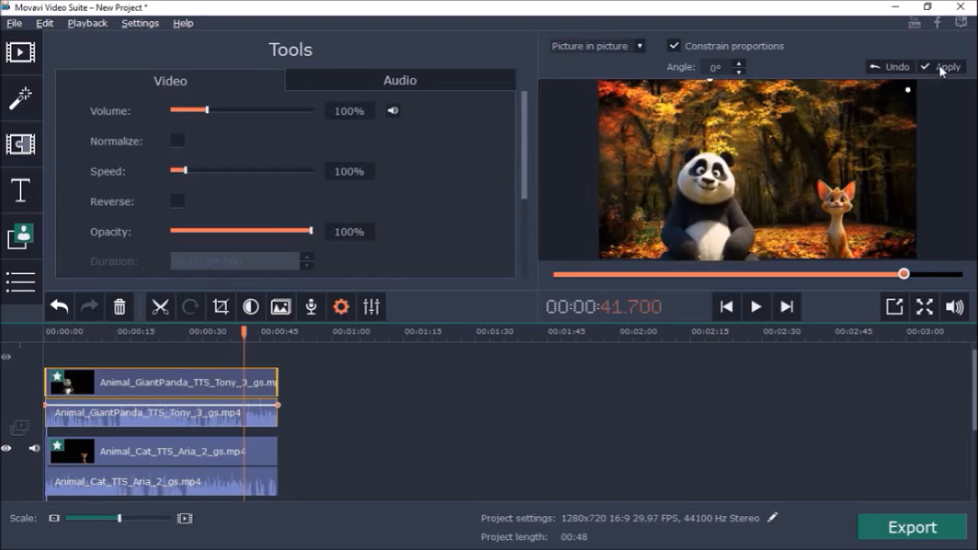
click(161, 451)
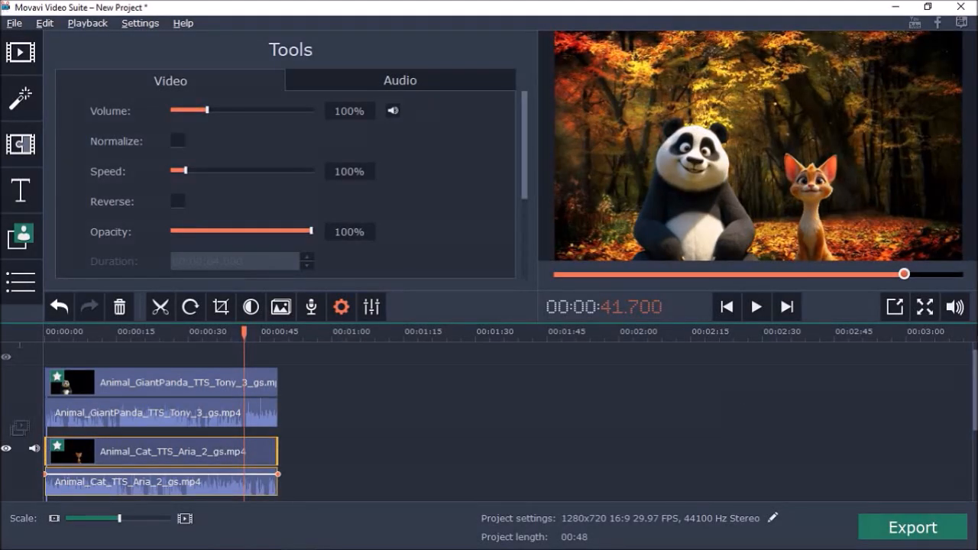
click(912, 527)
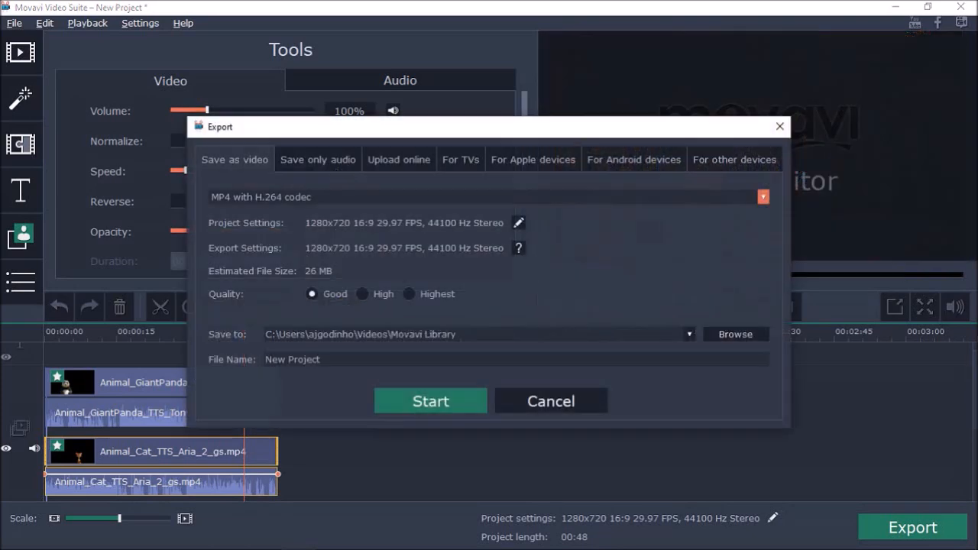